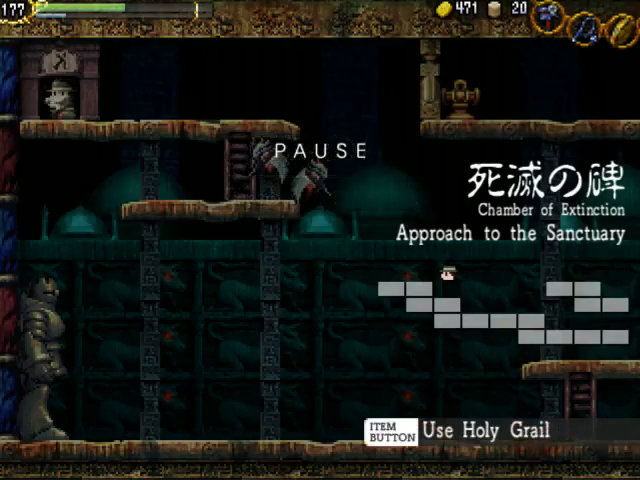
pyautogui.moveTo(628, 136)
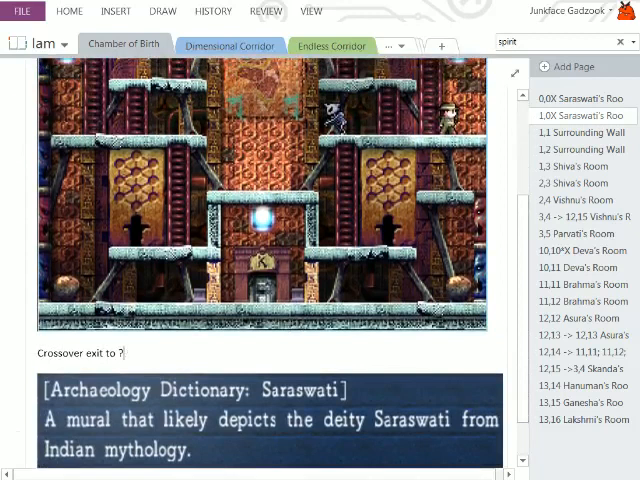
# - Name Chamber of Extinction as the crossover exit and note it opens after Dimensional Corridor
pyautogui.write('Chamber of Extinction')
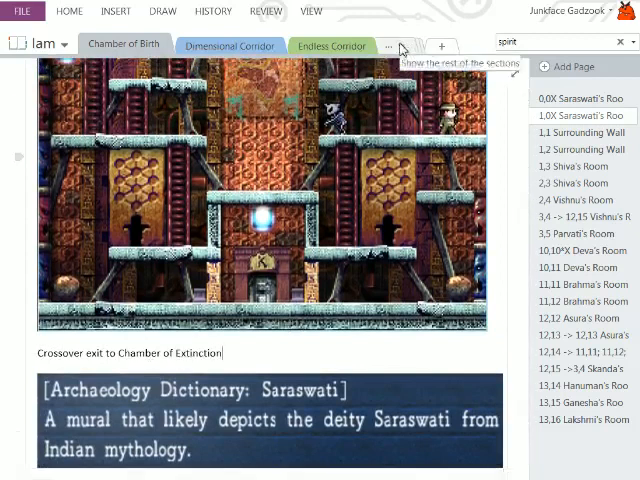
pyautogui.click(344, 44)
pyautogui.write('Exit opens after...')
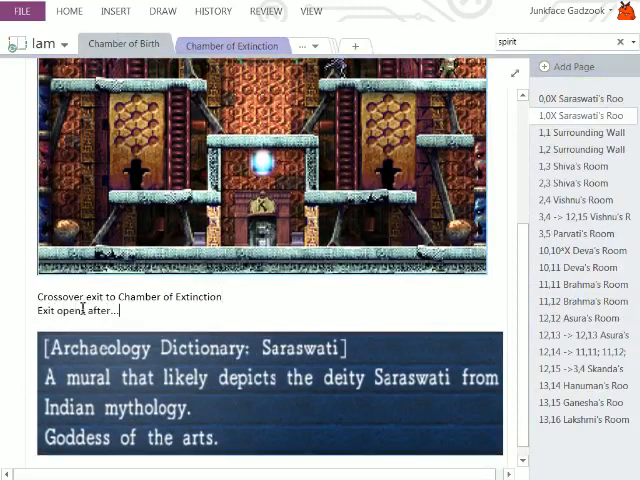
pyautogui.write('Dimensional')
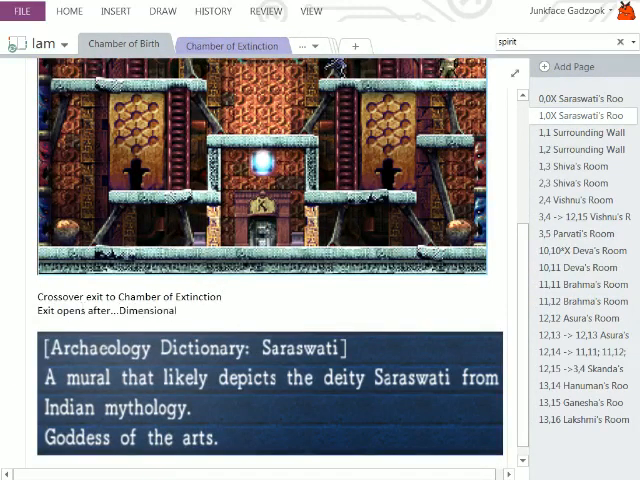
pyautogui.write('Corridor is reached?')
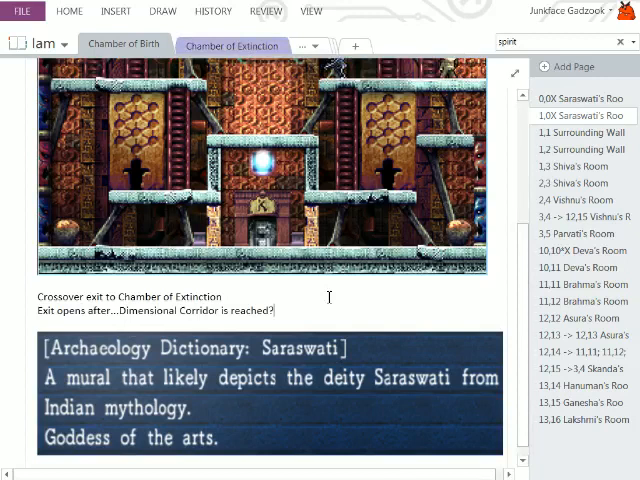
# - Add 'Or killing Skanda or Palenque' to the exit guesses and go to the Chamber of Extinction section
pyautogui.write('Or killi')
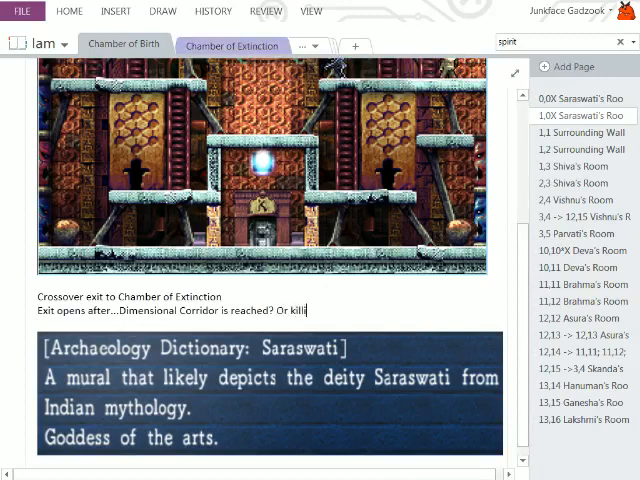
pyautogui.write('Skanda or Pa')
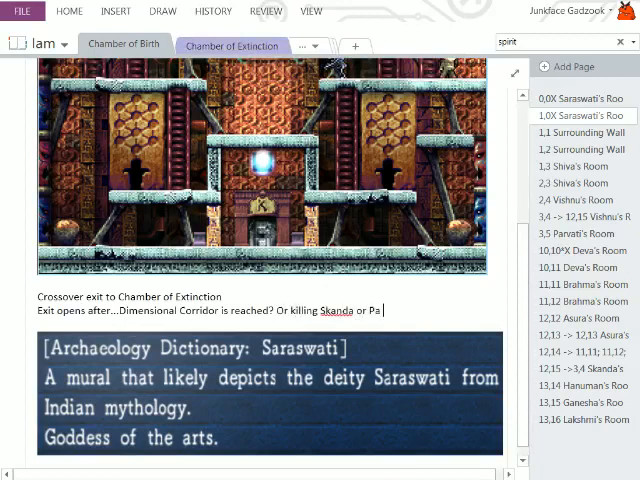
pyautogui.write('lenque')
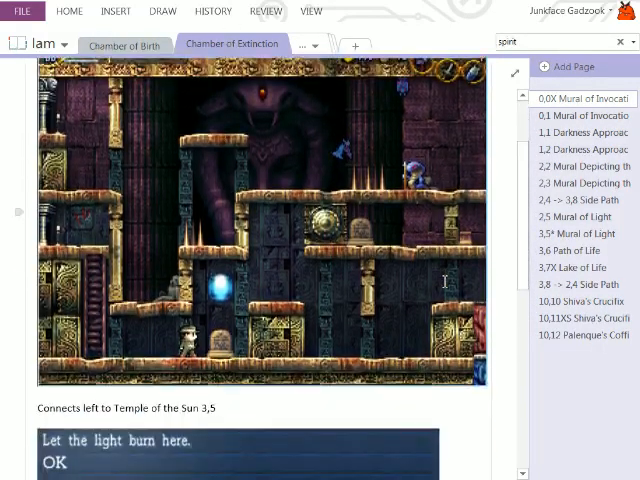
pyautogui.click(572, 98)
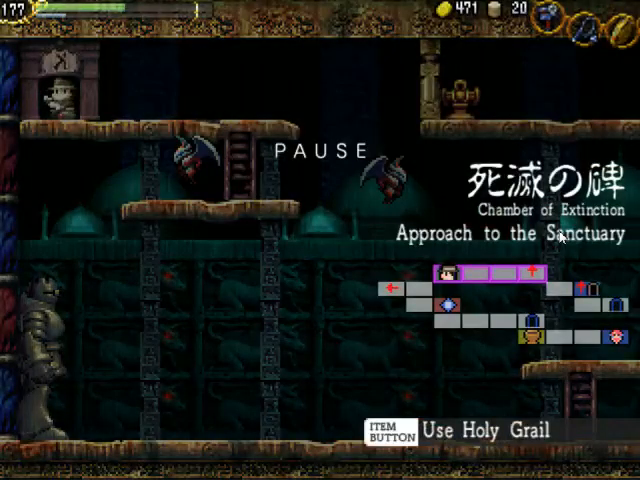
pyautogui.moveTo(556, 300)
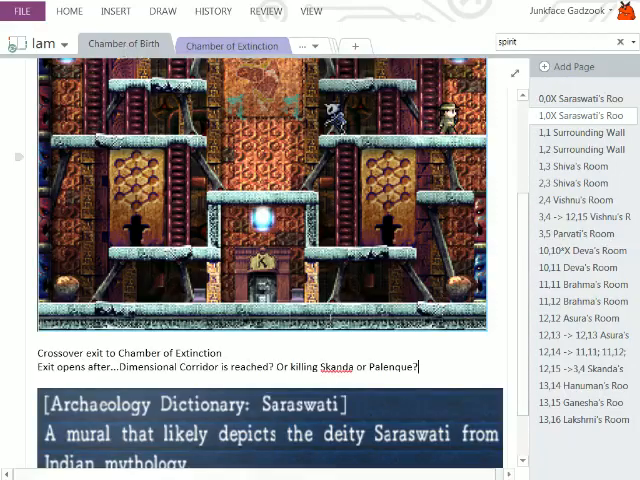
# - Title the new page '20,20' and start the crossover note under the room screenshot
pyautogui.write('20,20X Approach to t')
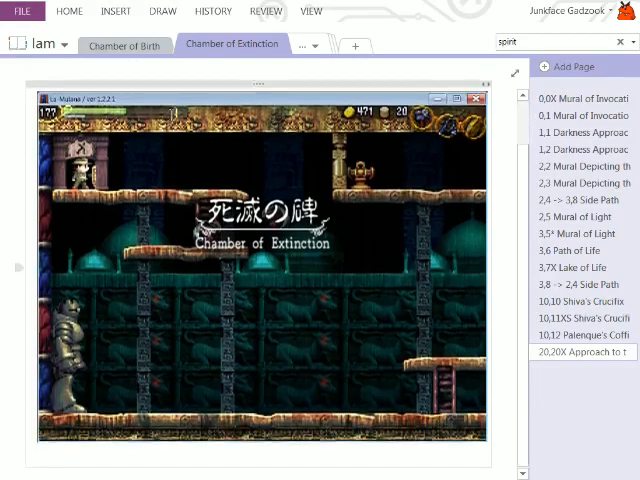
pyautogui.write('Crossov')
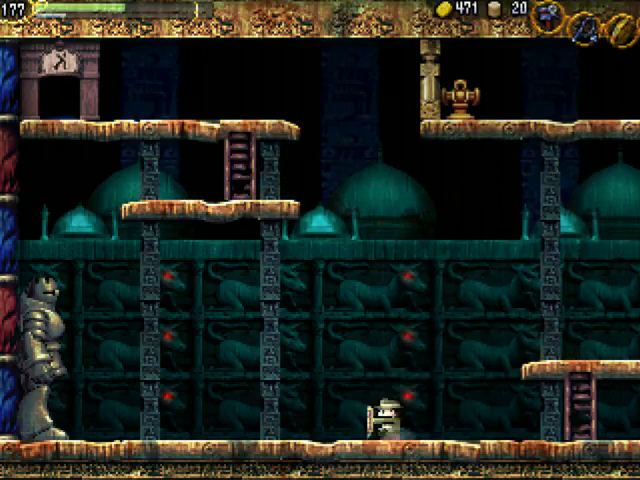
# - Walk the explorer left into the adjacent room and pause the game
pyautogui.press('Left')
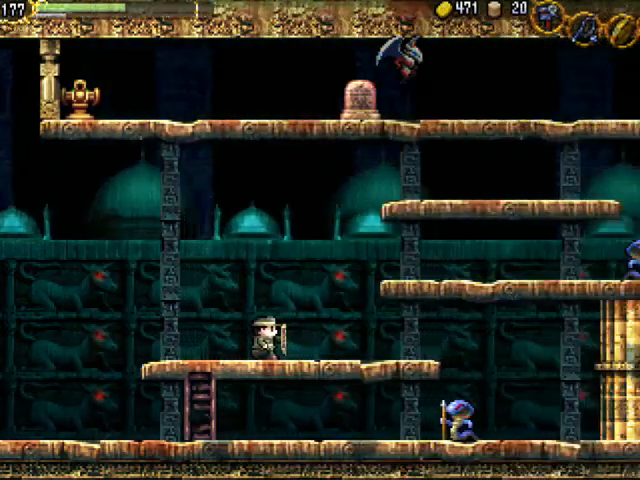
pyautogui.press('Escape')
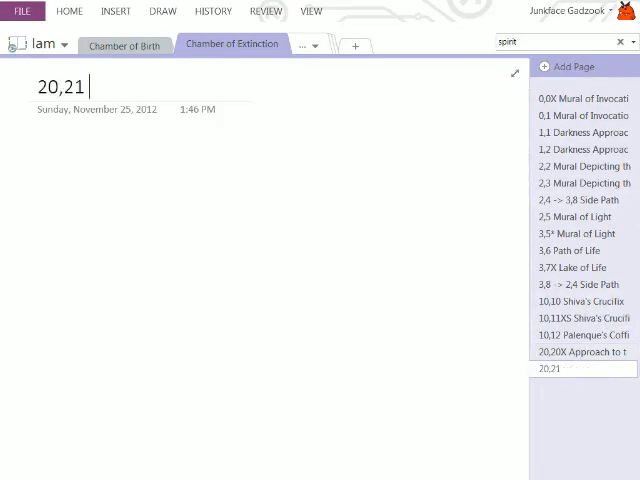
# - Title the new Chamber of Extinction page '20,21 Approach'
pyautogui.write('Appr')
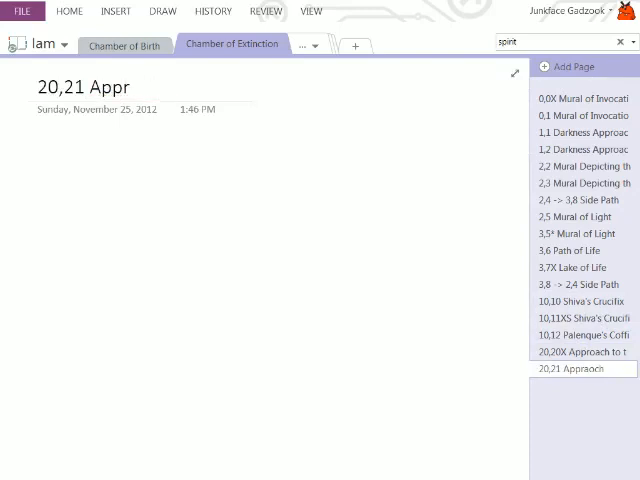
pyautogui.write('oach')
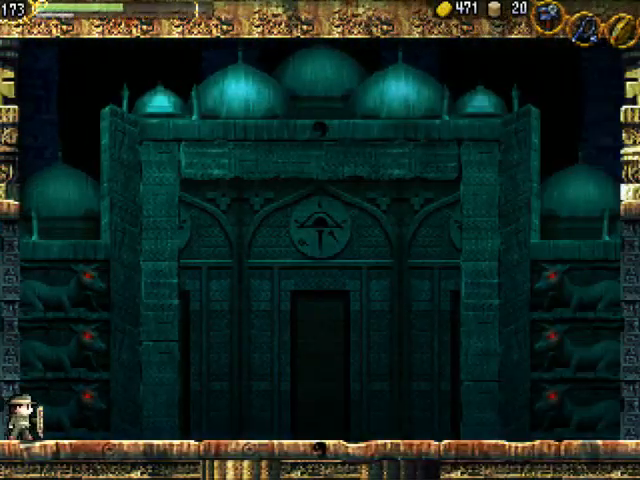
# - Pause the game on reaching the large domed gate room
pyautogui.press('Escape')
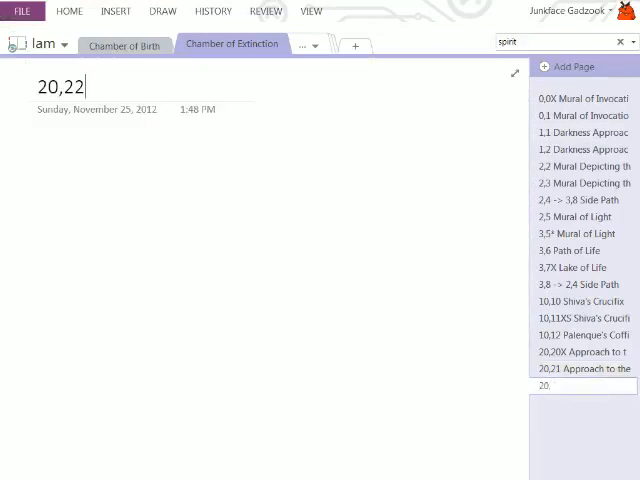
# - Title the 20,22 page 'Gate of Ox-Head and Horse-Face'
pyautogui.write('Gate')
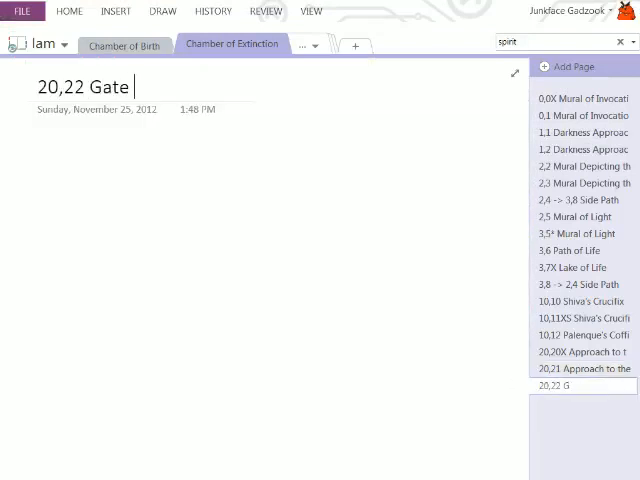
pyautogui.write('of')
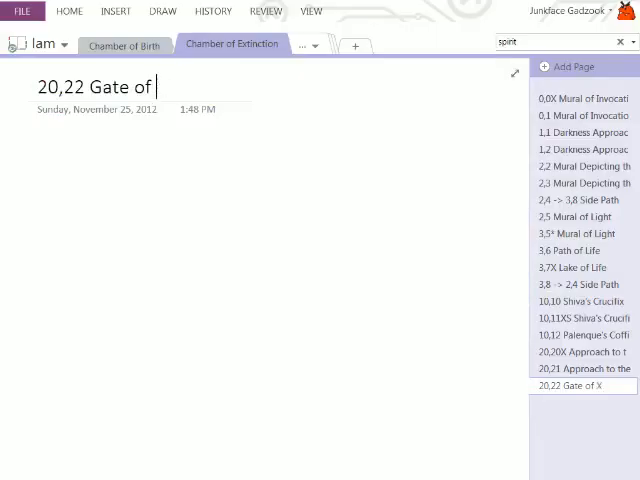
pyautogui.write('Ox-Head and  H')
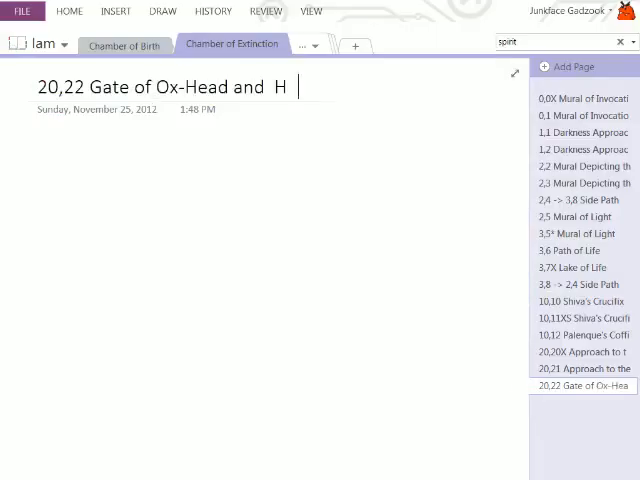
pyautogui.write('orse-Face')
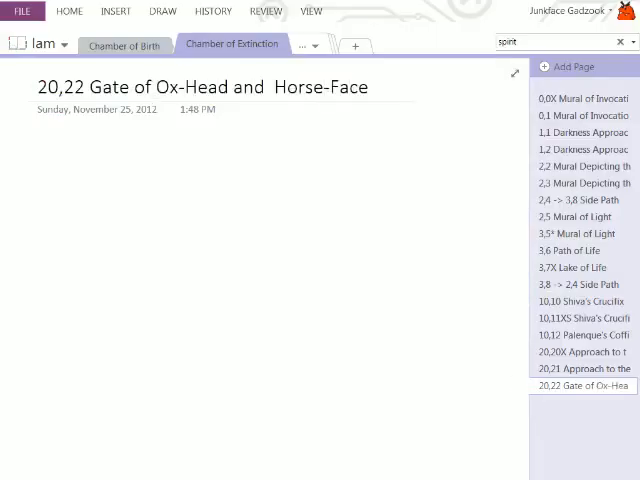